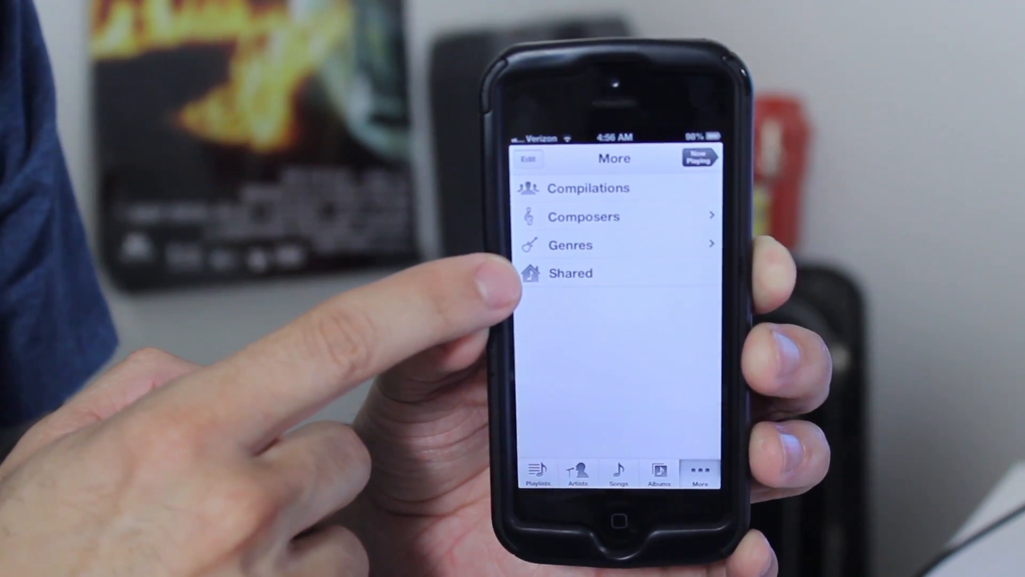
# Switch from the iPhone's music to the shared computer library, showing its playlists like 90's Music.
pyautogui.click(570, 272)
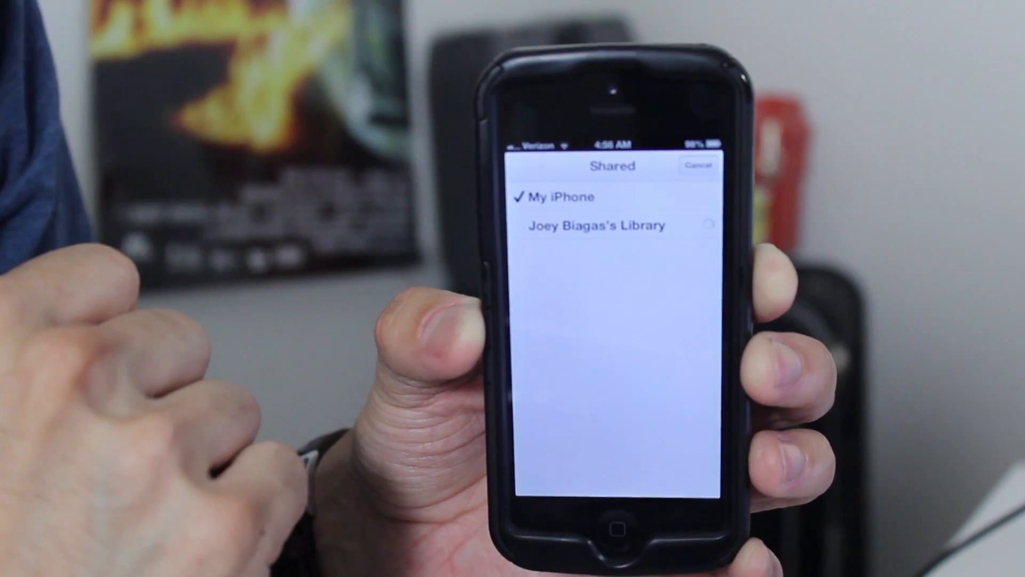
pyautogui.click(595, 226)
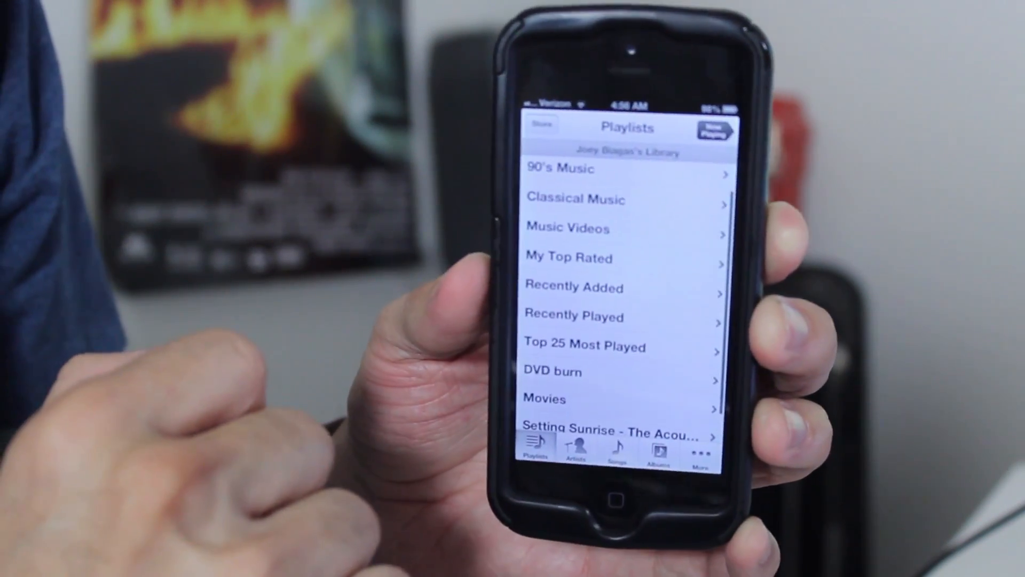